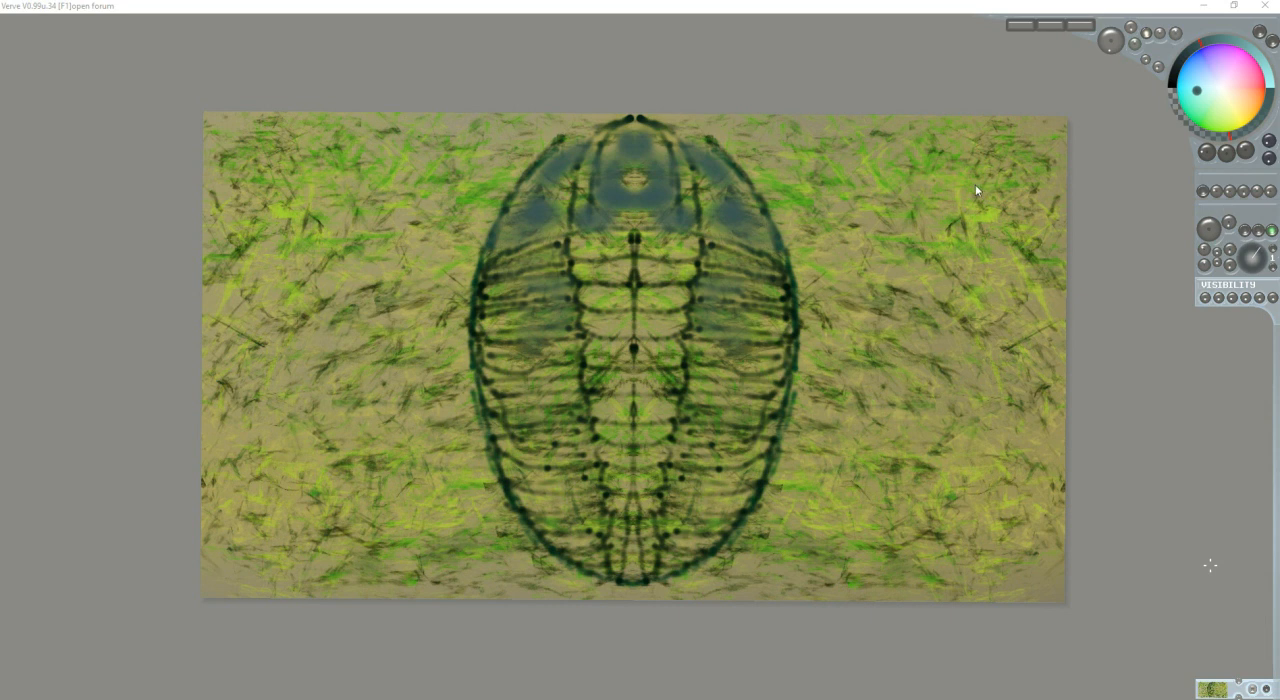
mouse_move(958, 238)
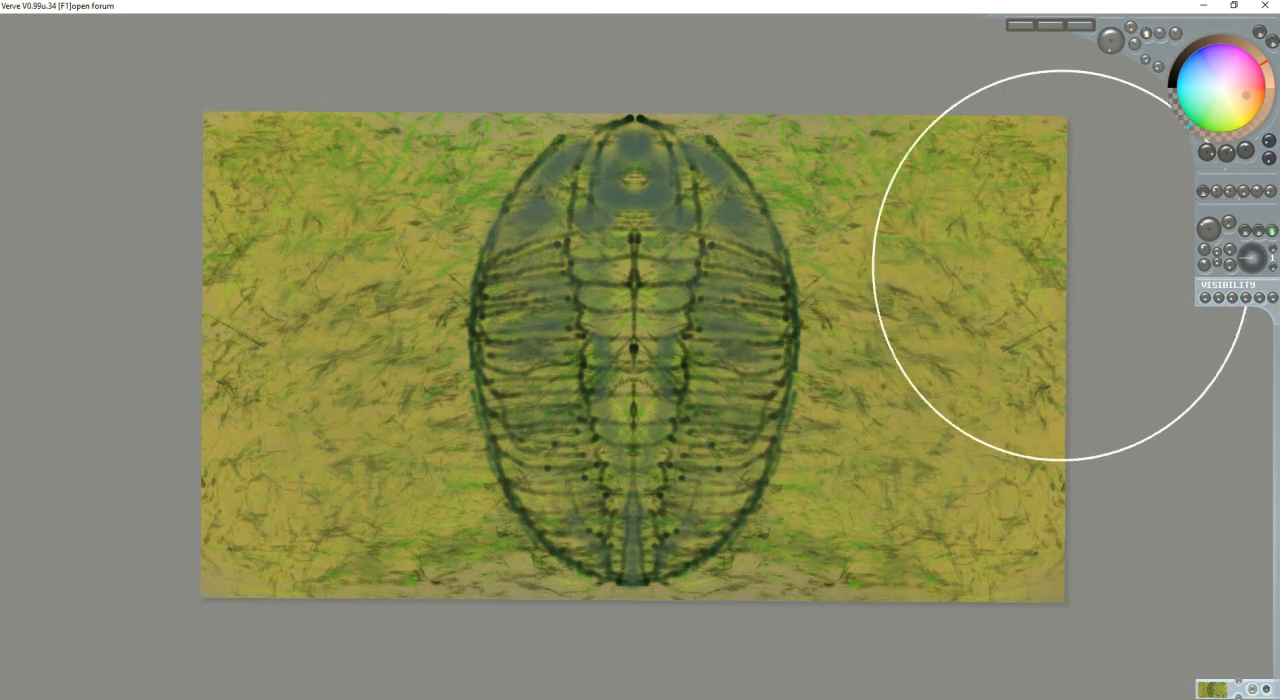
mouse_move(1076, 360)
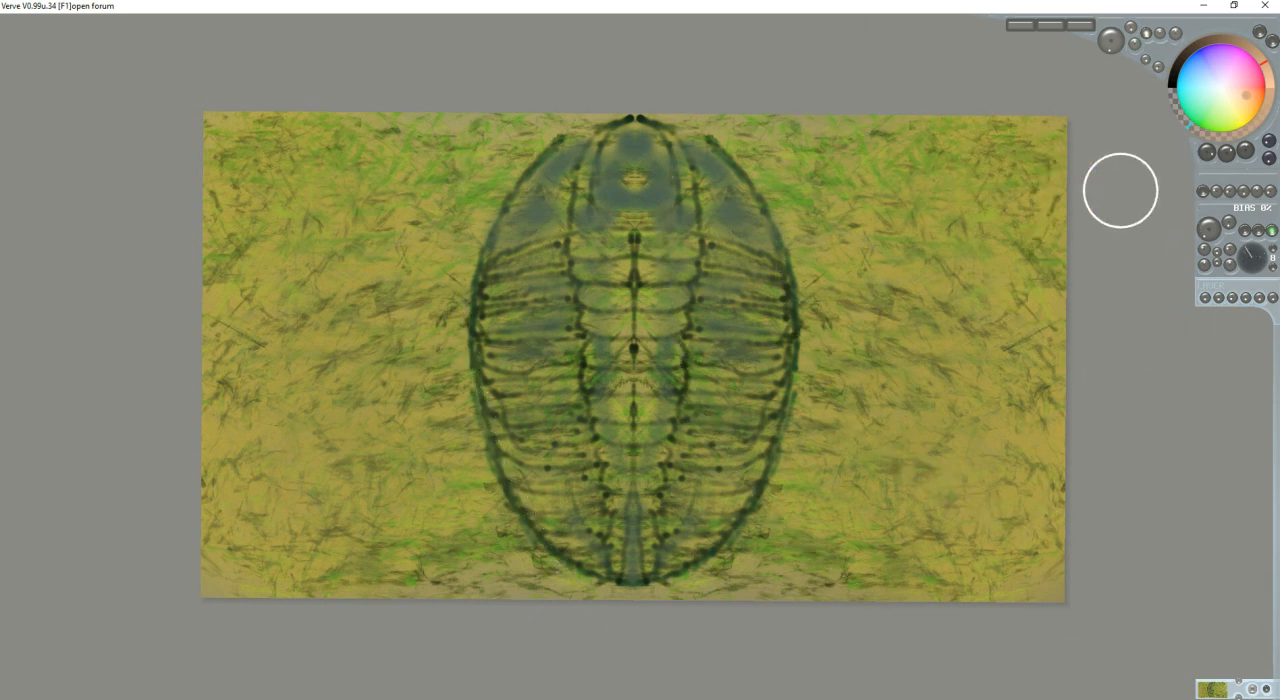
mouse_move(1236, 98)
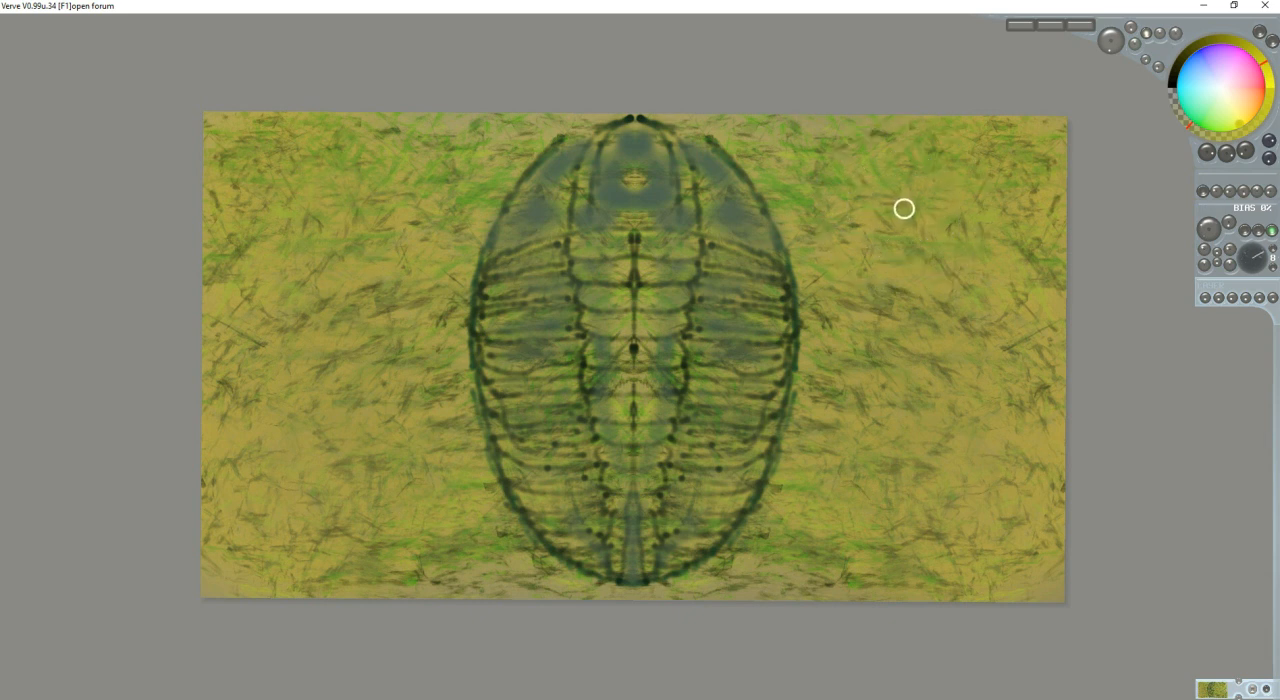
mouse_move(584, 136)
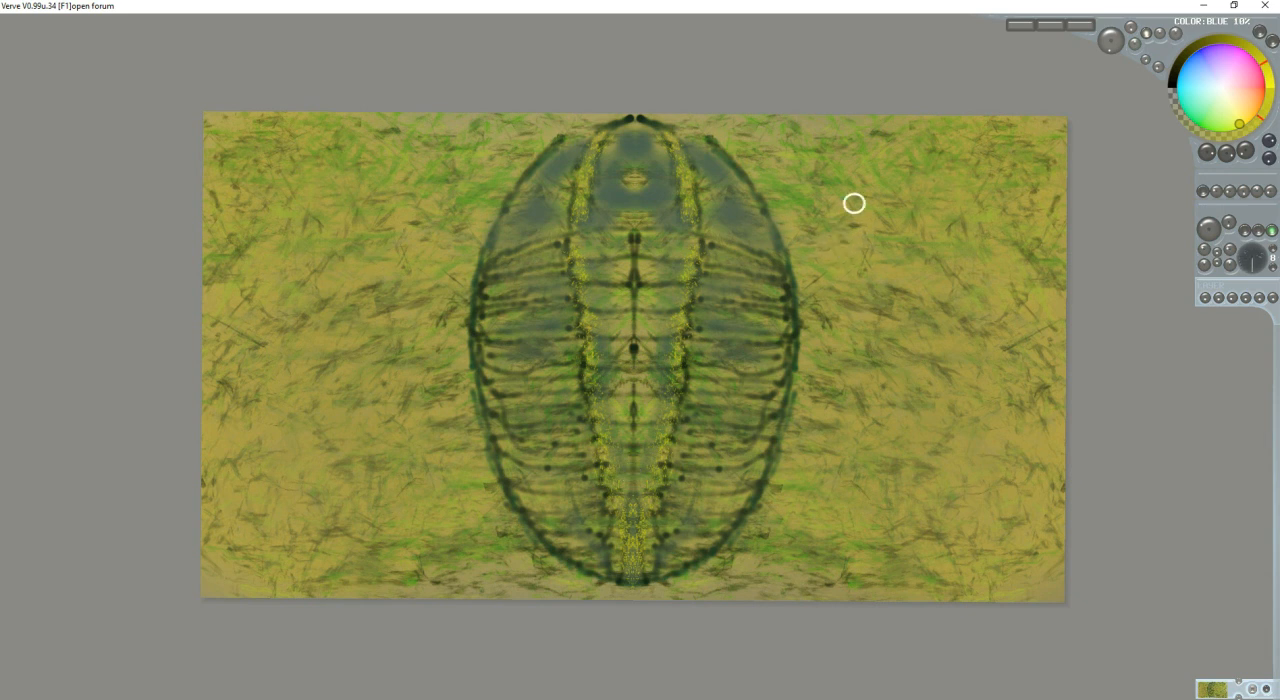
mouse_move(728, 196)
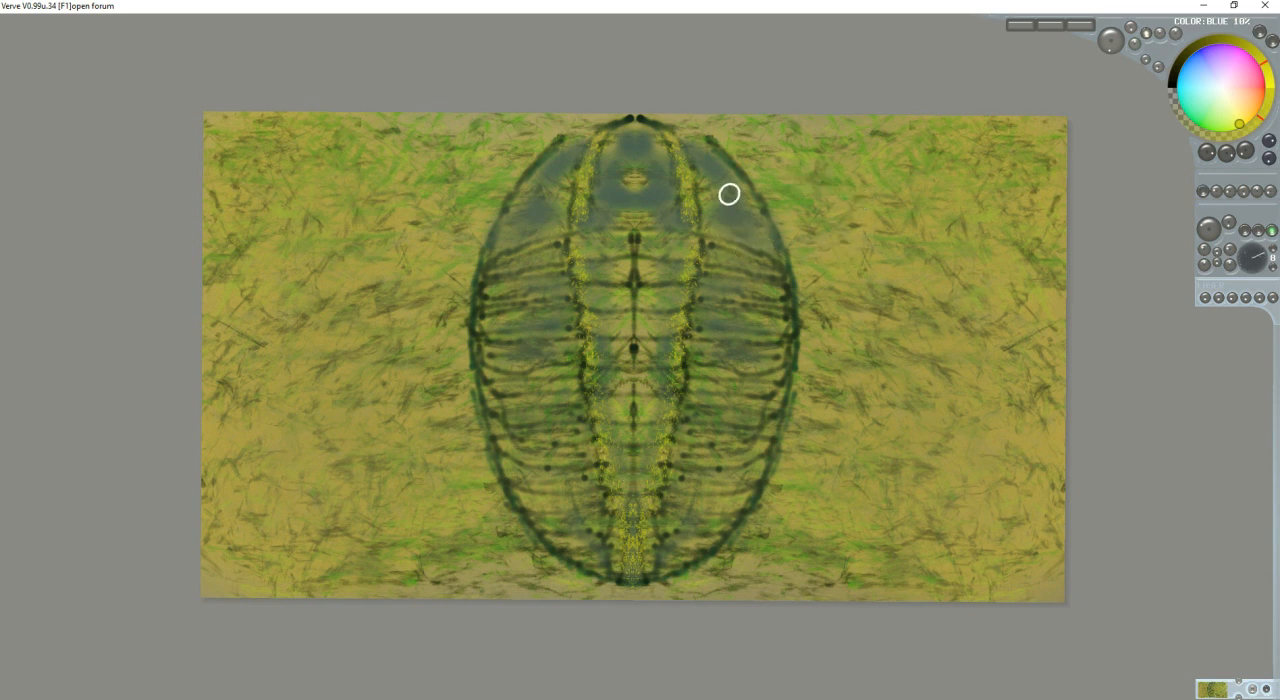
mouse_move(548, 166)
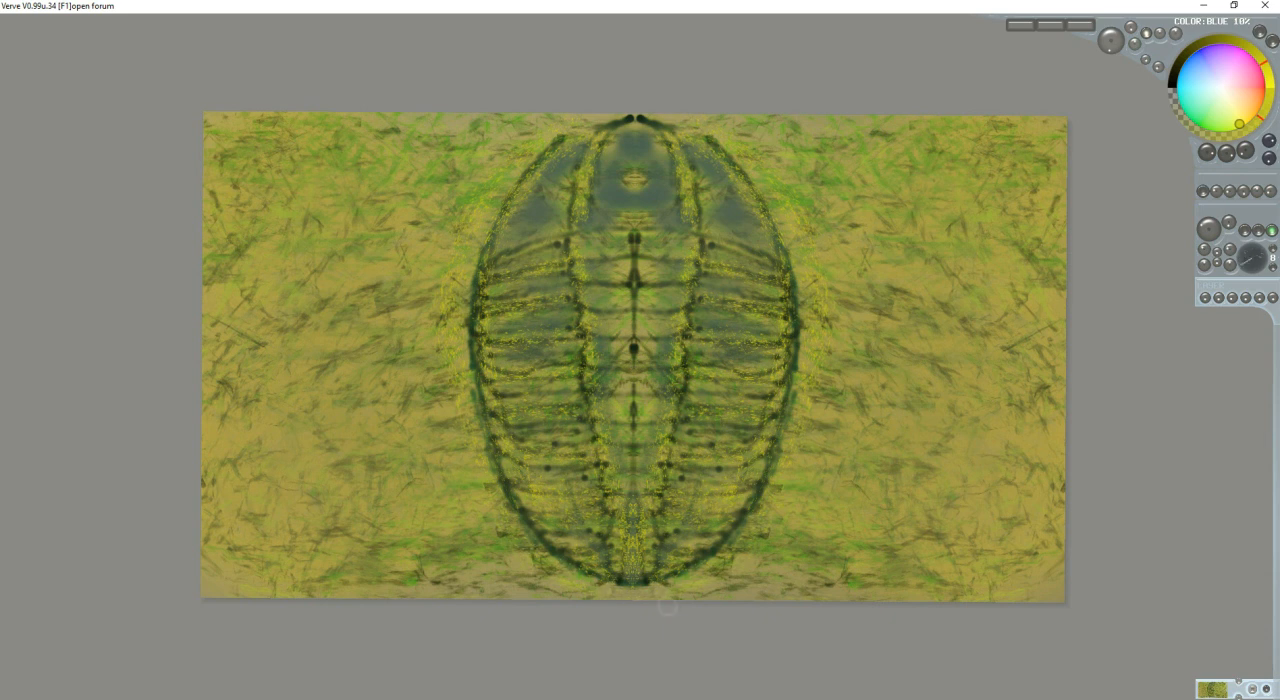
mouse_move(1078, 328)
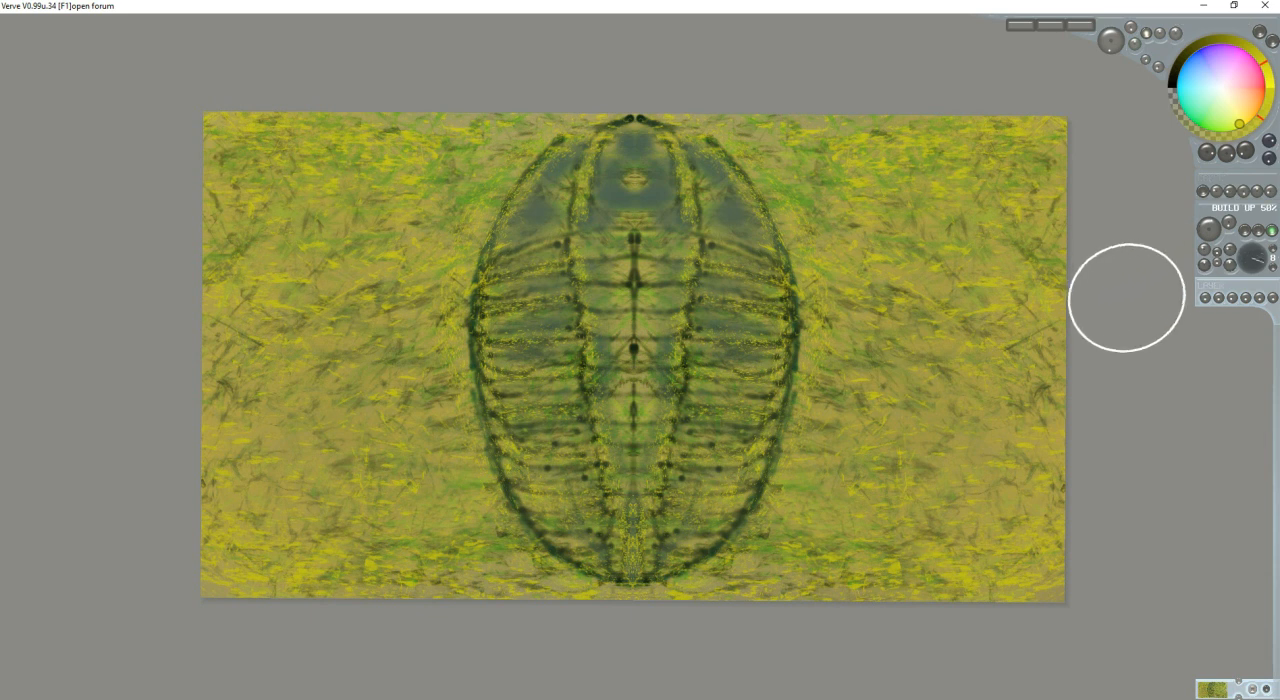
mouse_move(1164, 328)
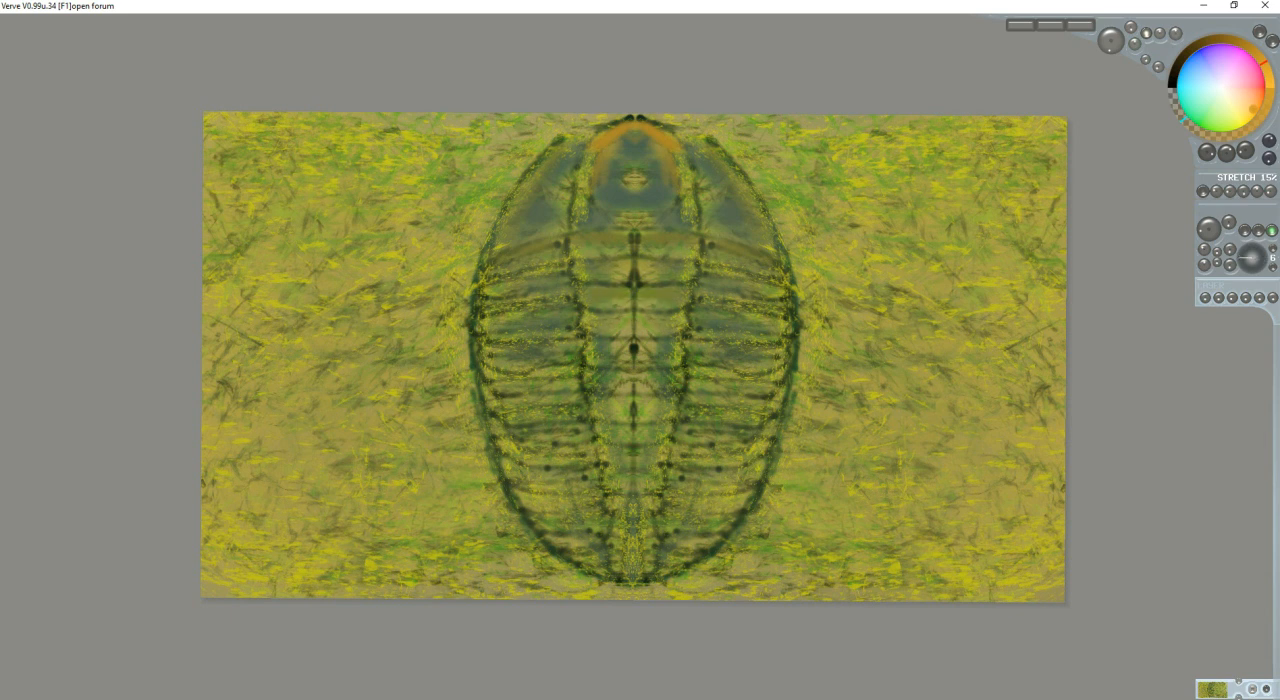
mouse_move(1196, 128)
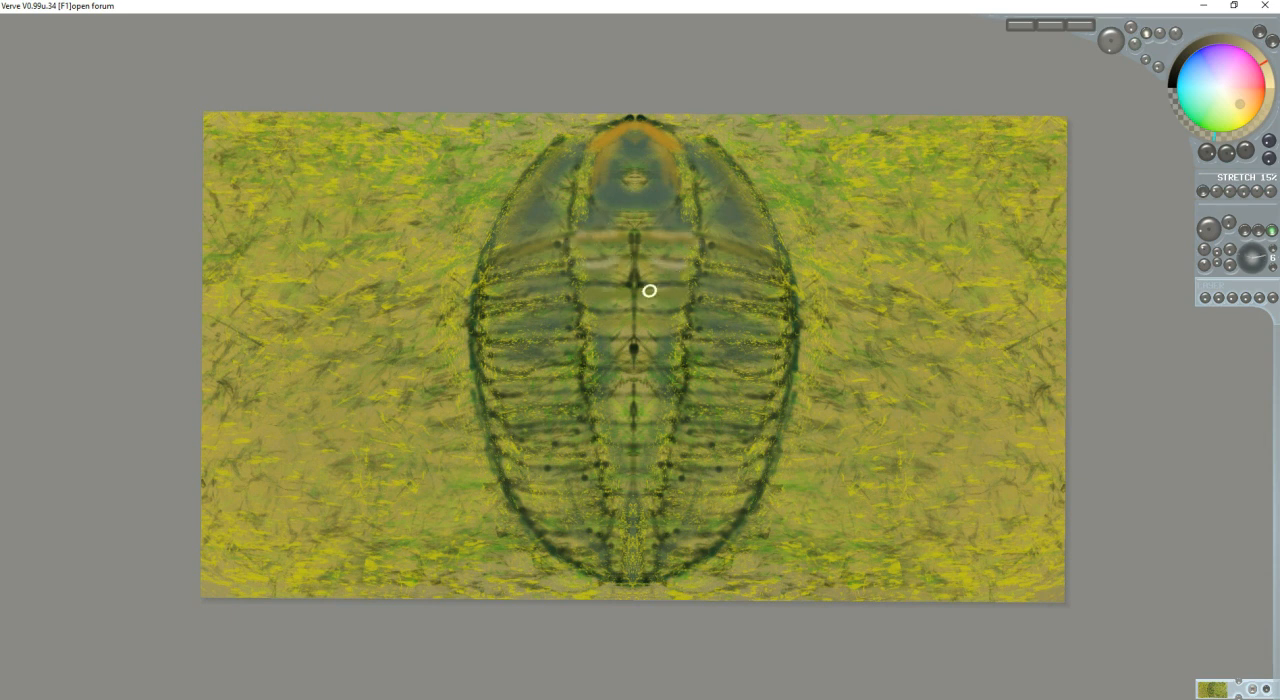
- Smear the trilobite's central lobe with the Stretch brush into lighter tan tones
left_click_drag(648, 292, 680, 320)
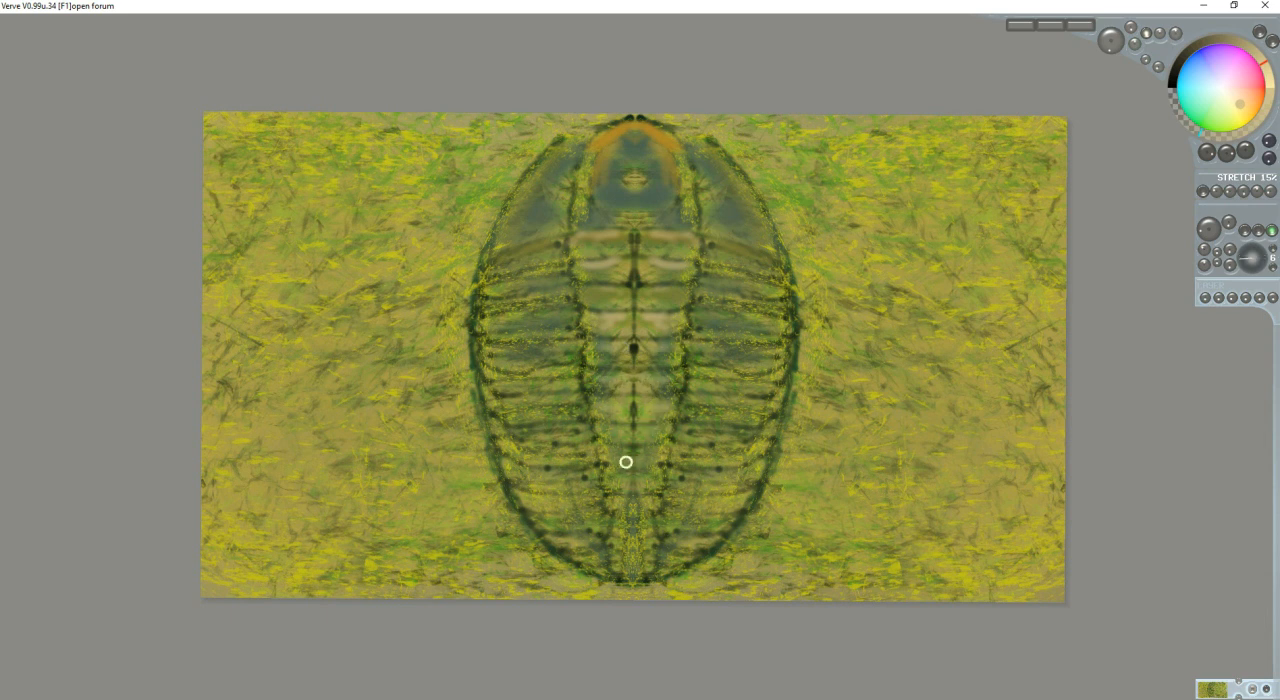
mouse_move(604, 94)
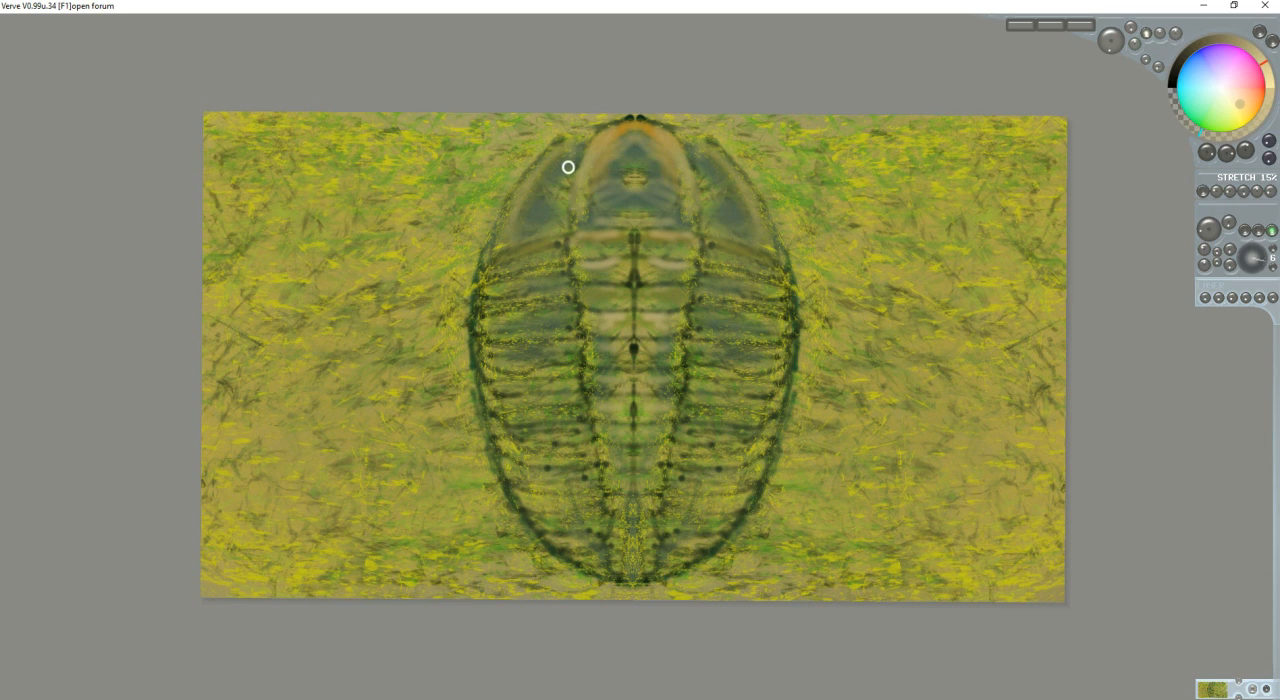
mouse_move(1012, 128)
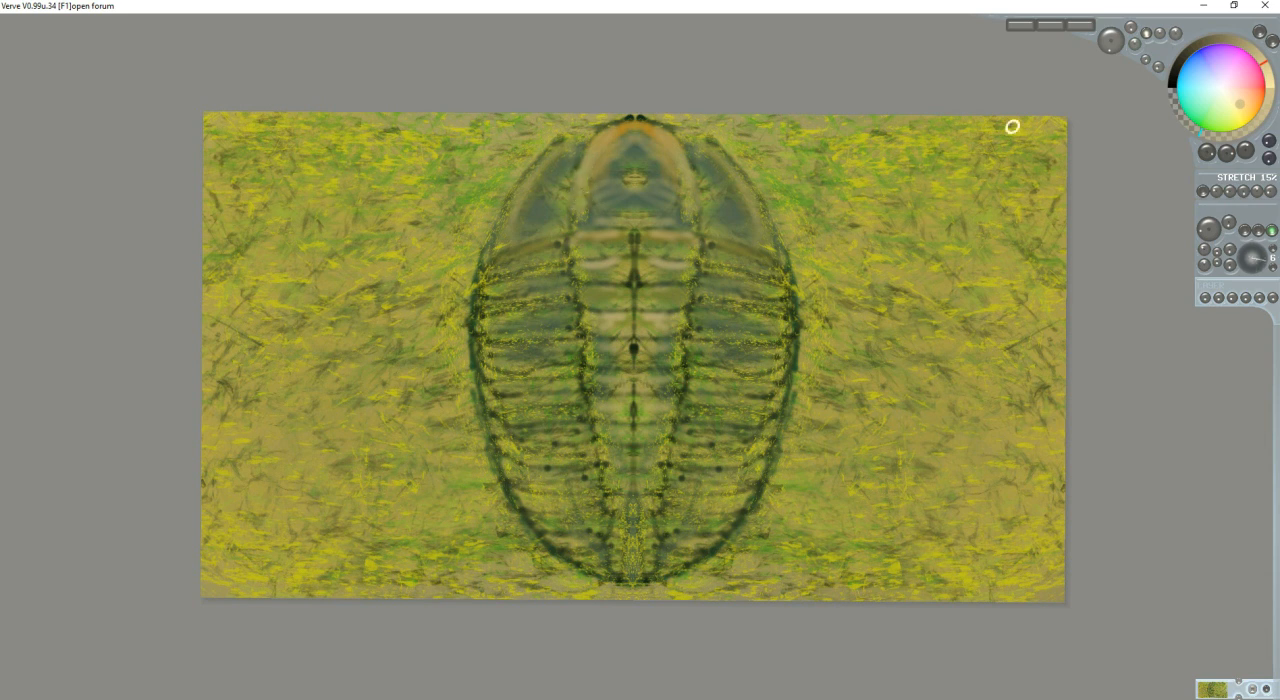
mouse_move(1178, 78)
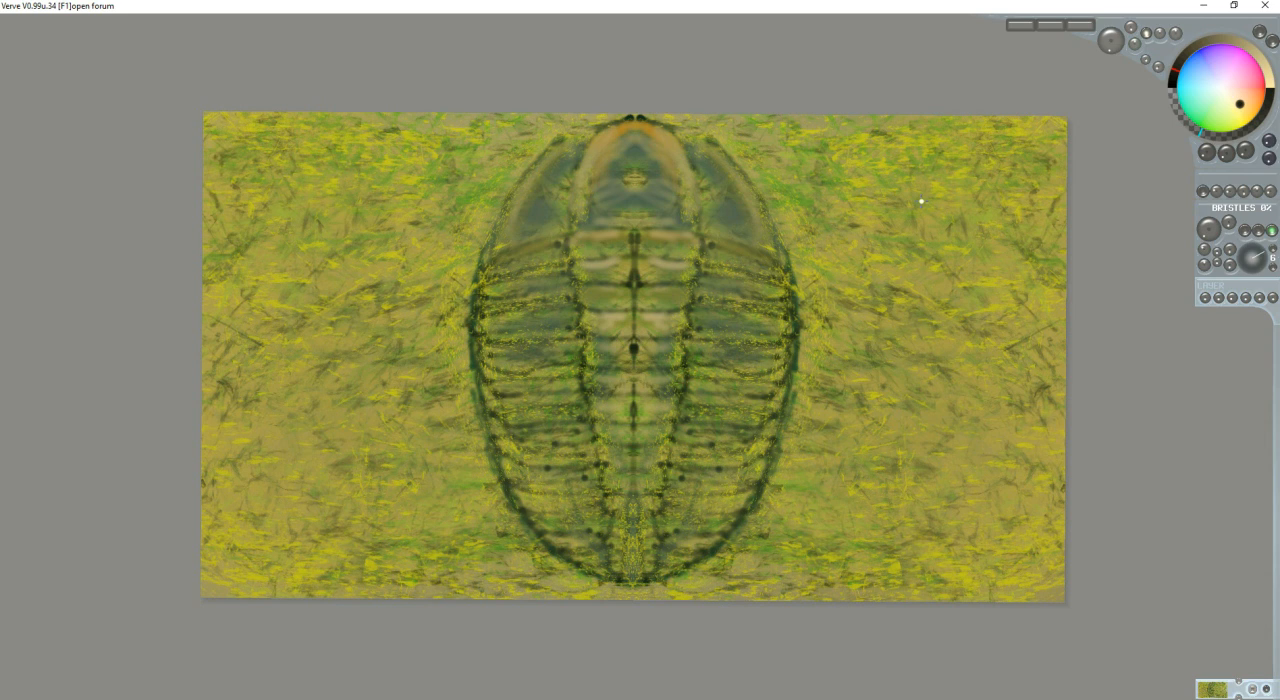
mouse_move(492, 262)
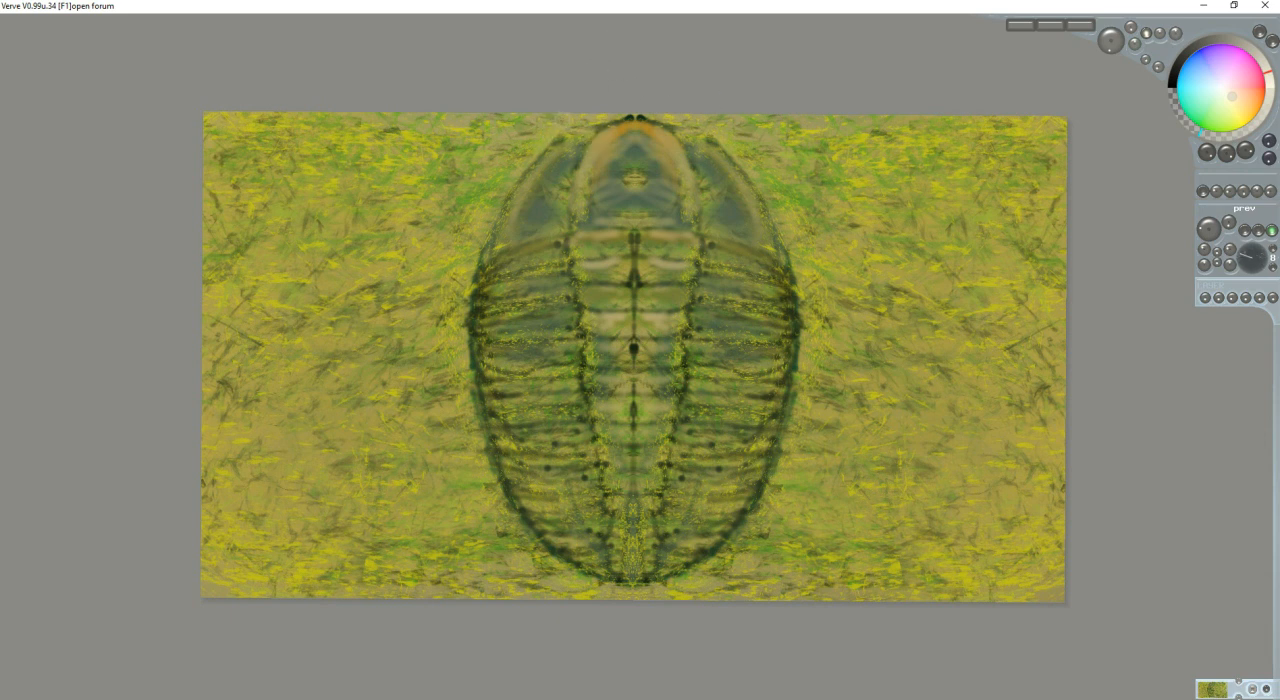
mouse_move(730, 68)
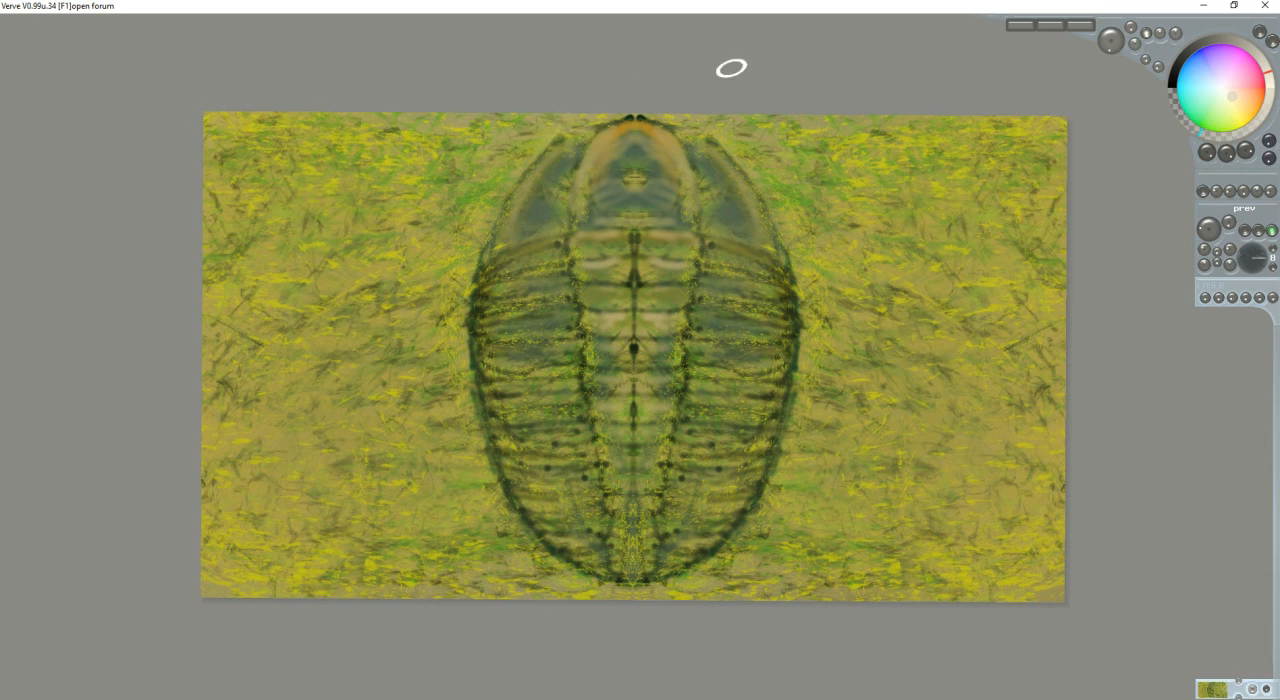
mouse_move(1074, 142)
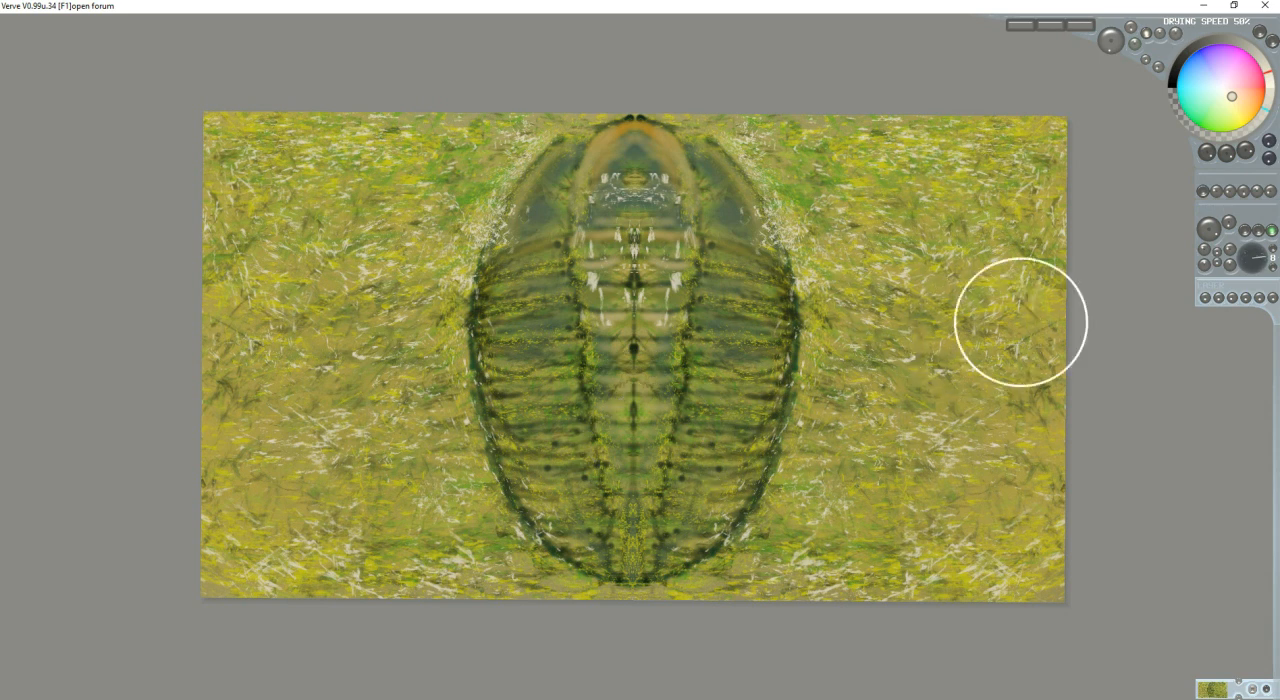
mouse_move(1088, 416)
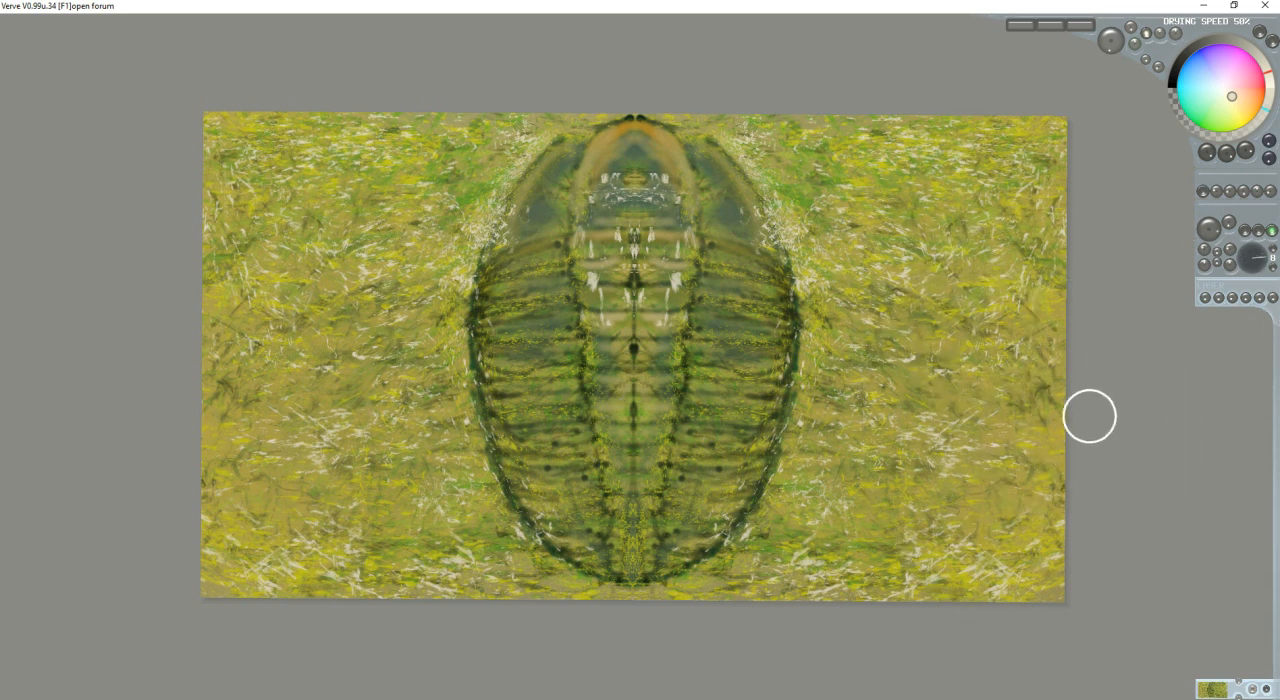
mouse_move(1102, 392)
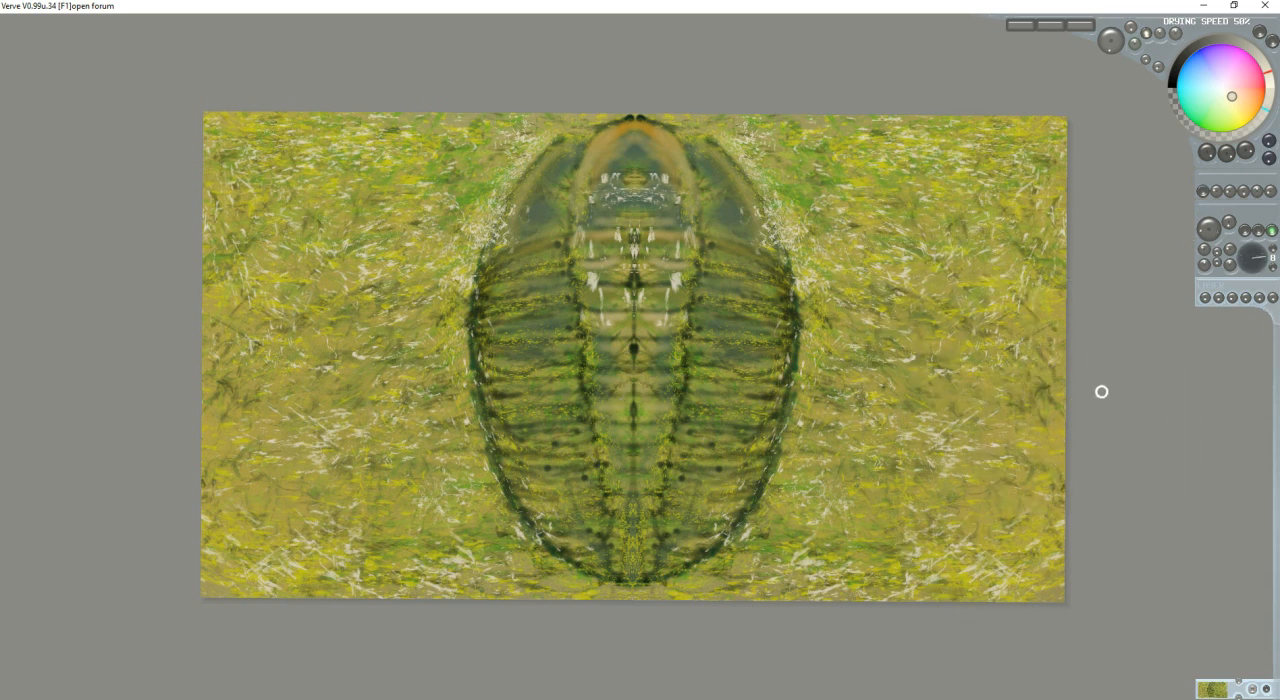
mouse_move(1086, 338)
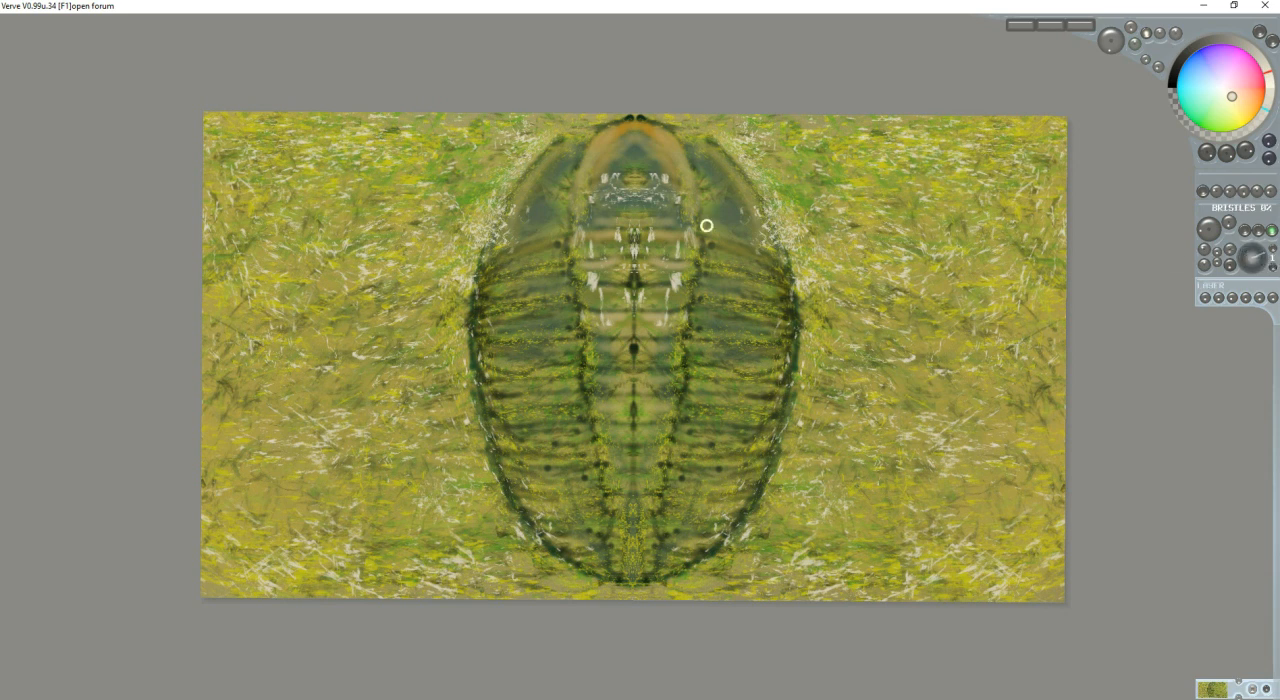
mouse_move(874, 184)
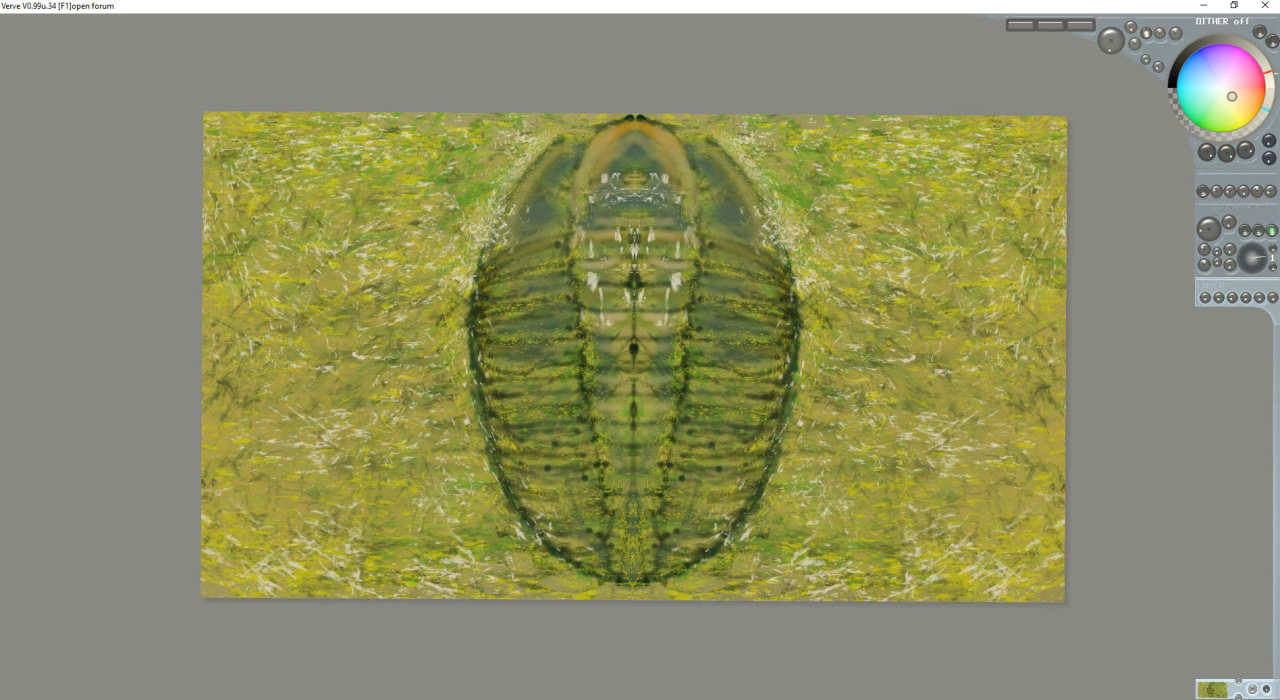
- Set the paint colour to black on the colour wheel for detail lines
left_click(1258, 104)
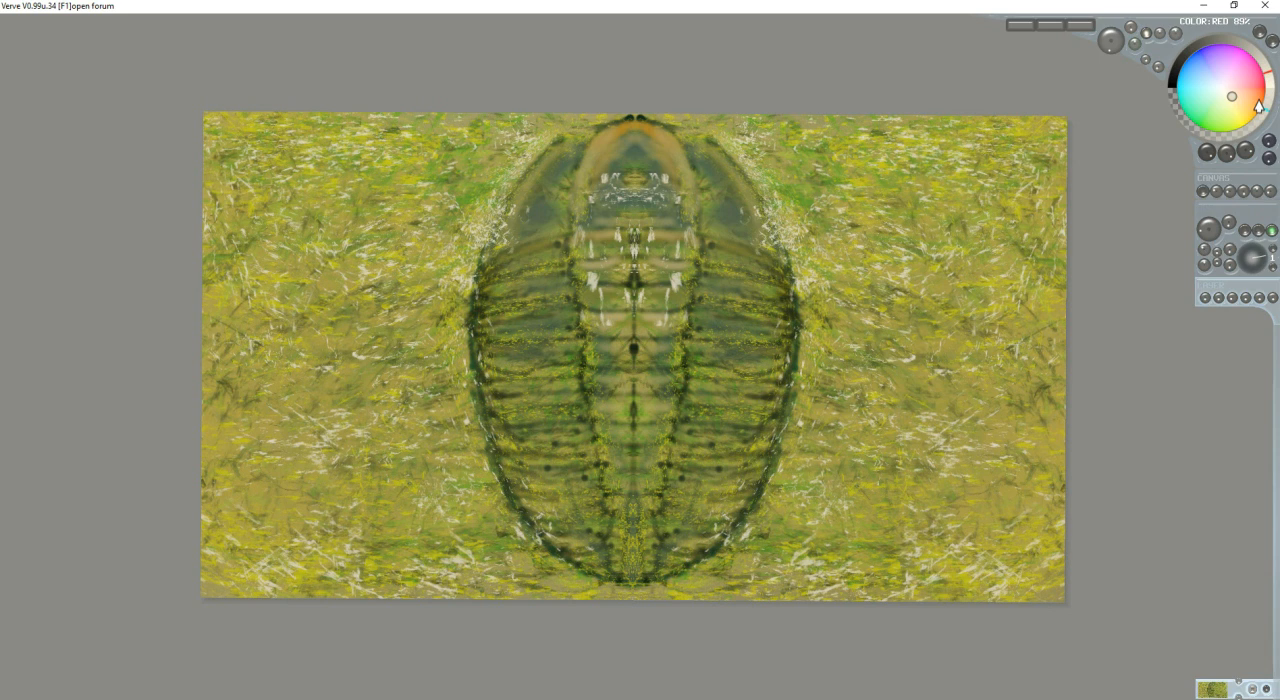
left_click(1226, 94)
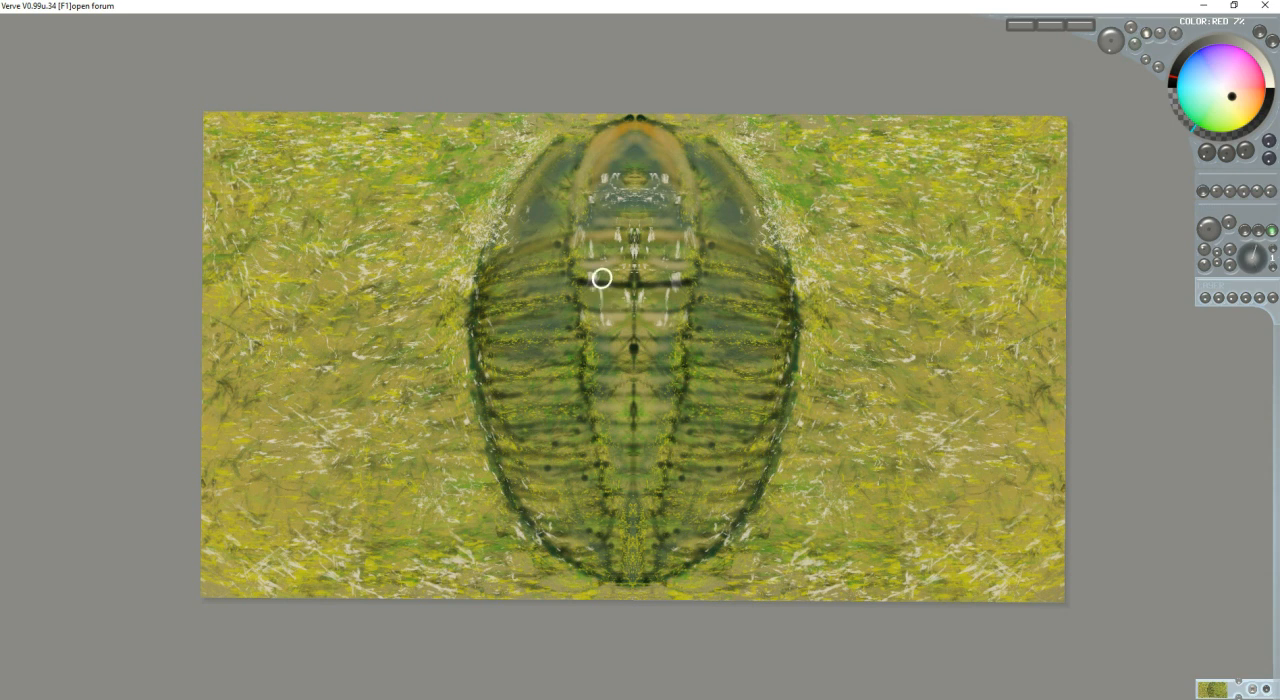
mouse_move(868, 214)
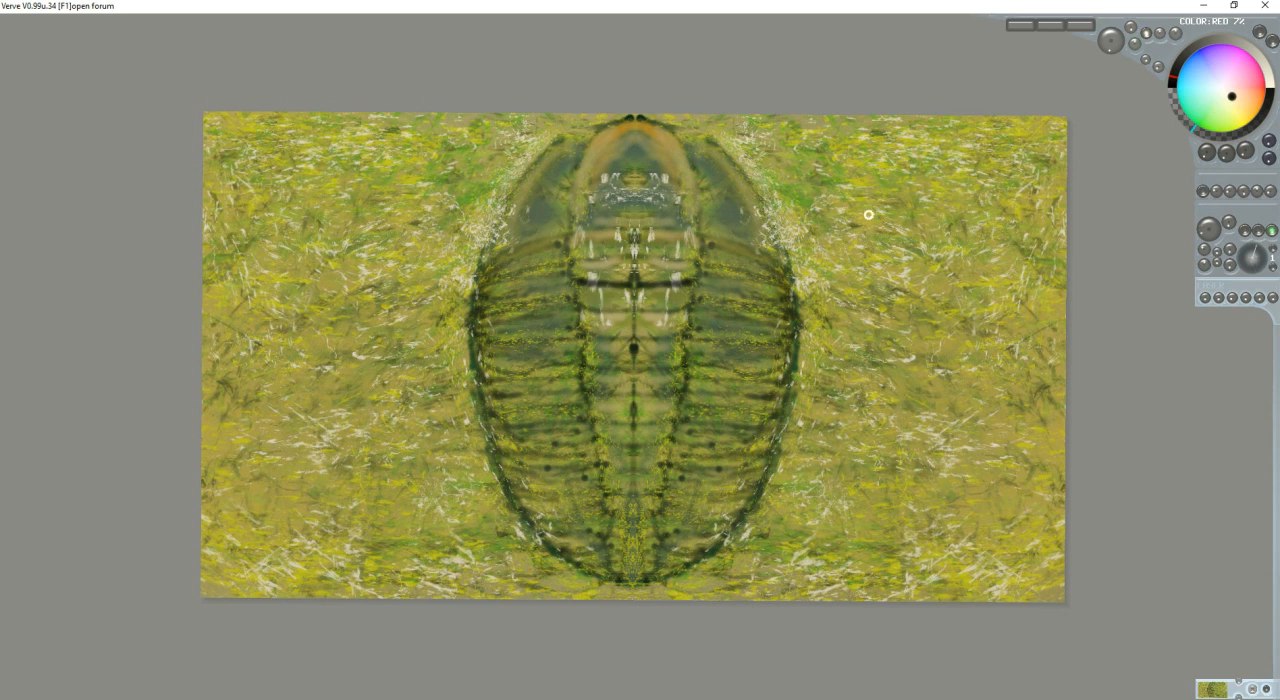
mouse_move(772, 232)
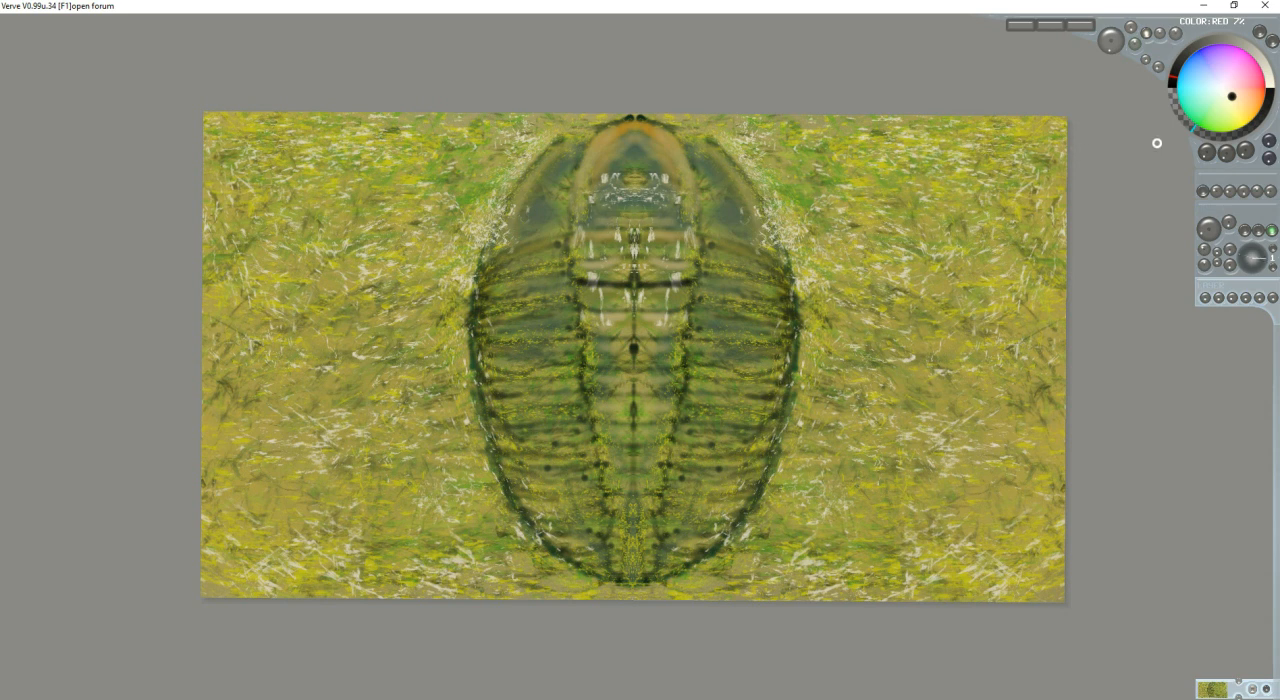
mouse_move(616, 218)
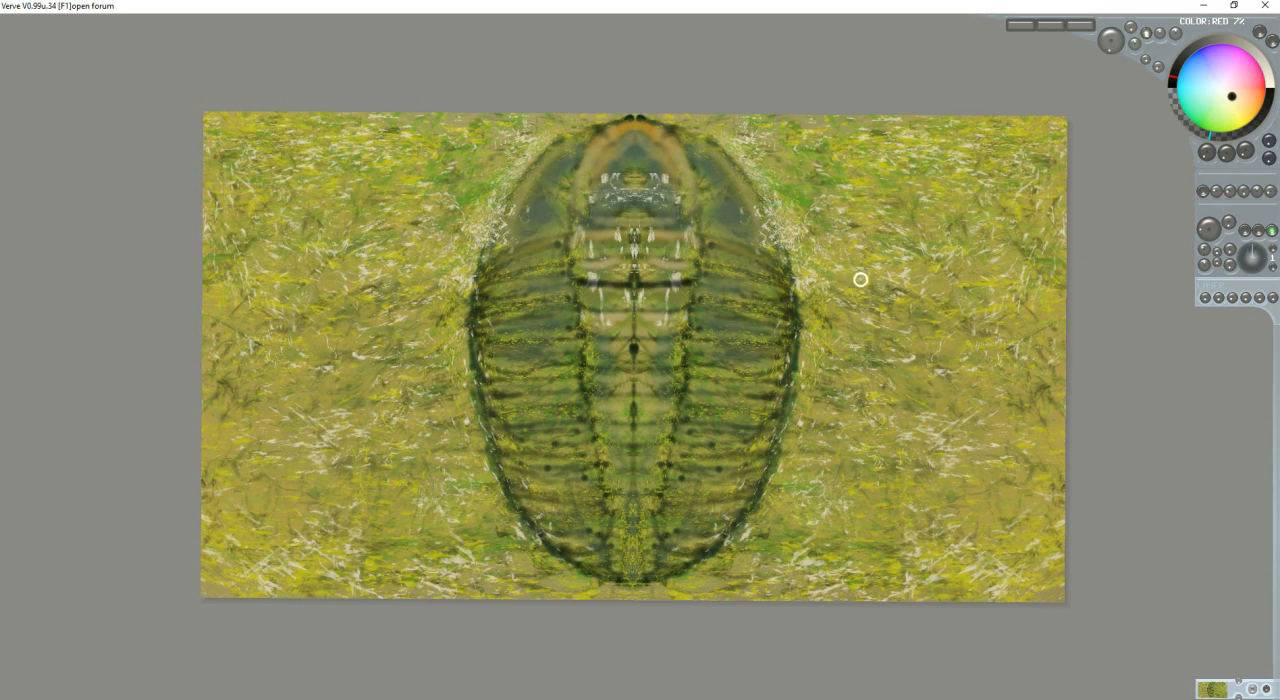
mouse_move(936, 232)
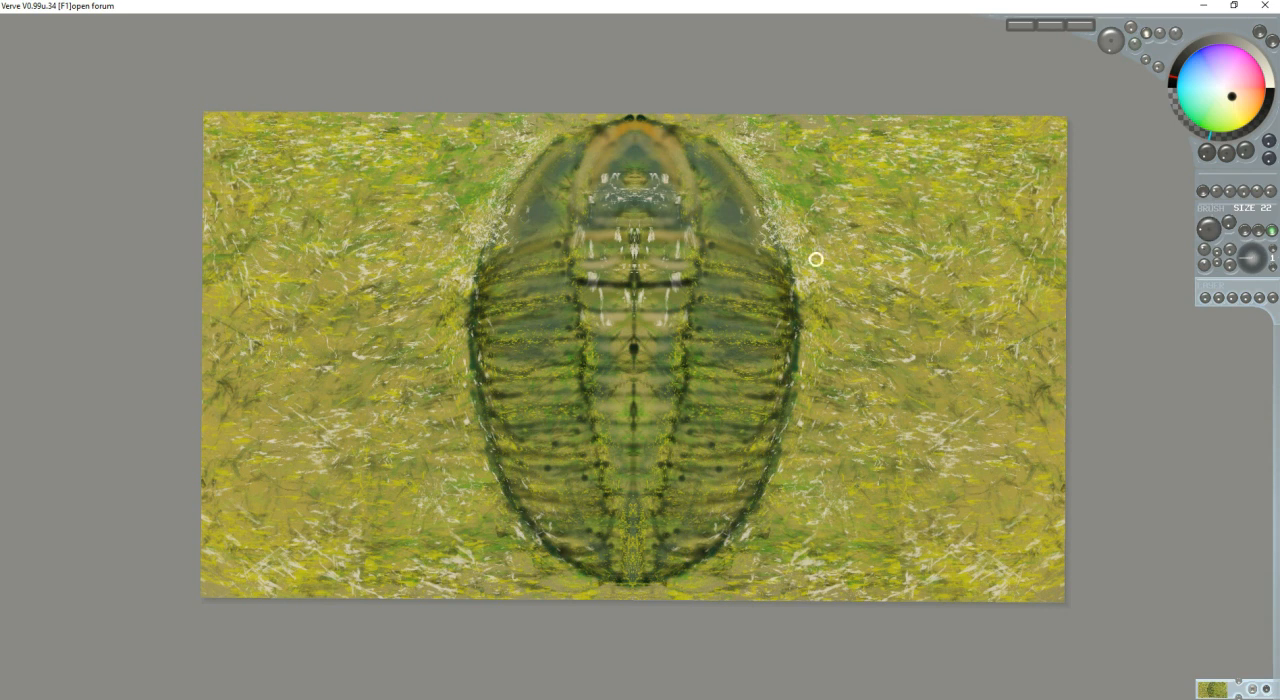
mouse_move(640, 160)
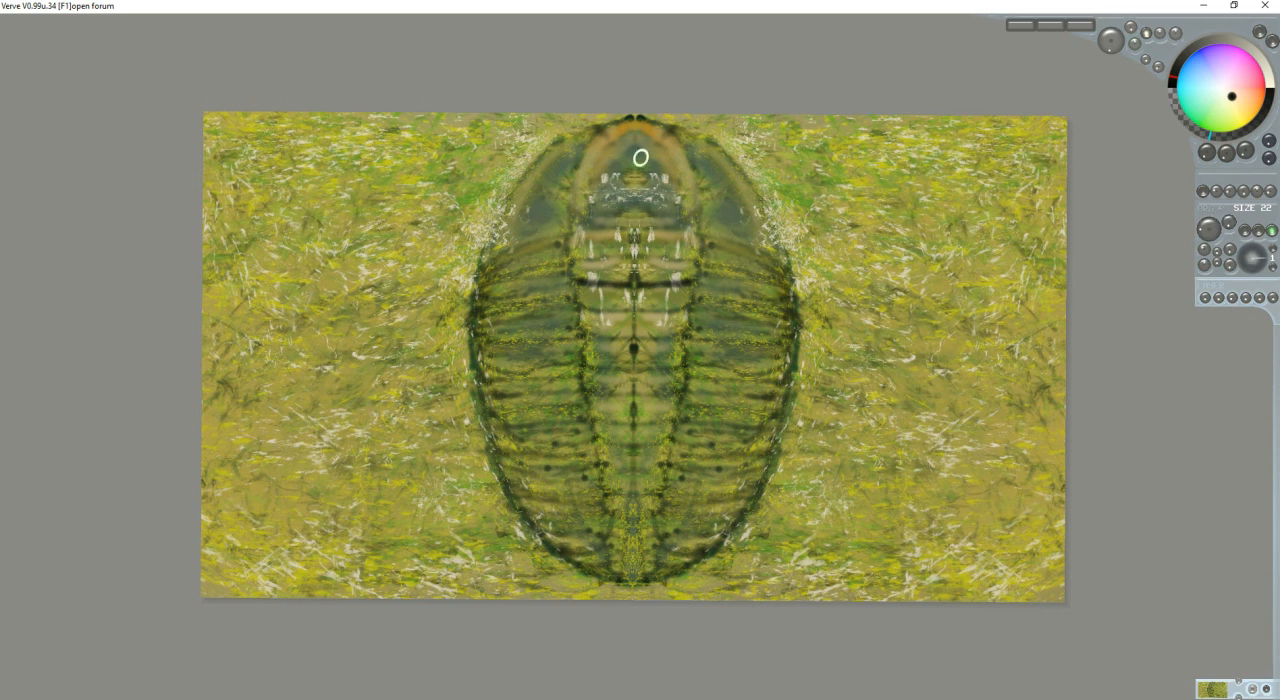
mouse_move(610, 434)
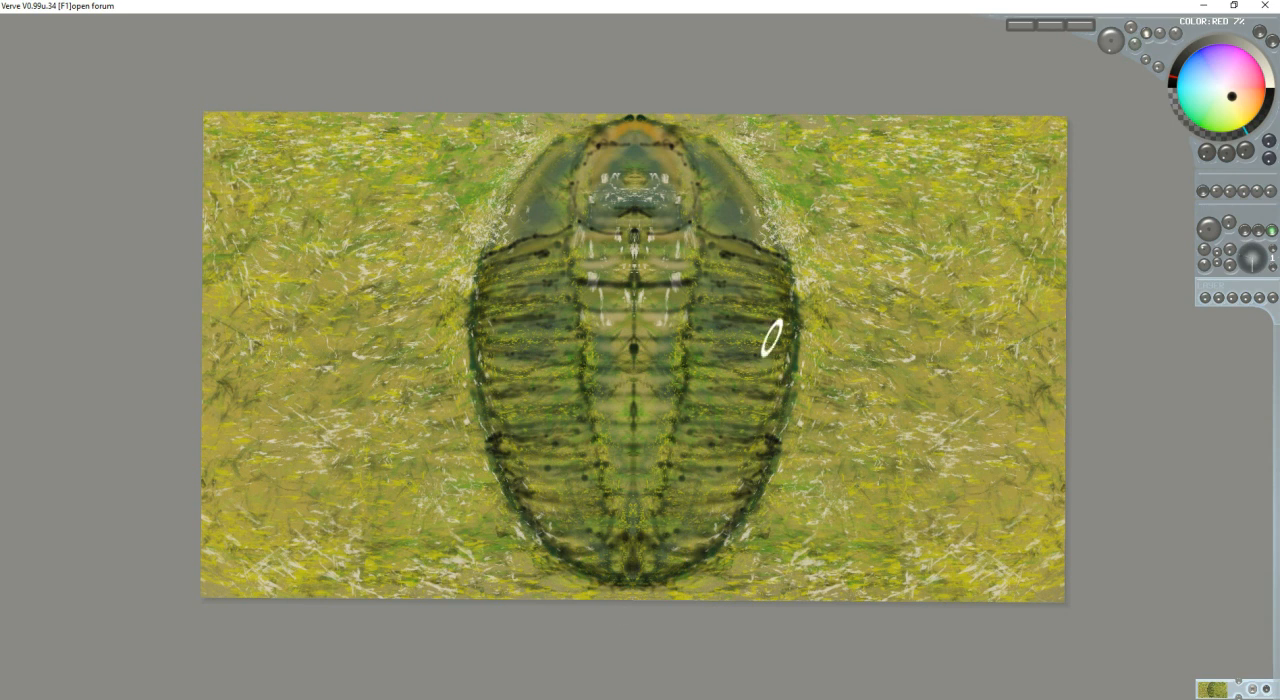
mouse_move(744, 140)
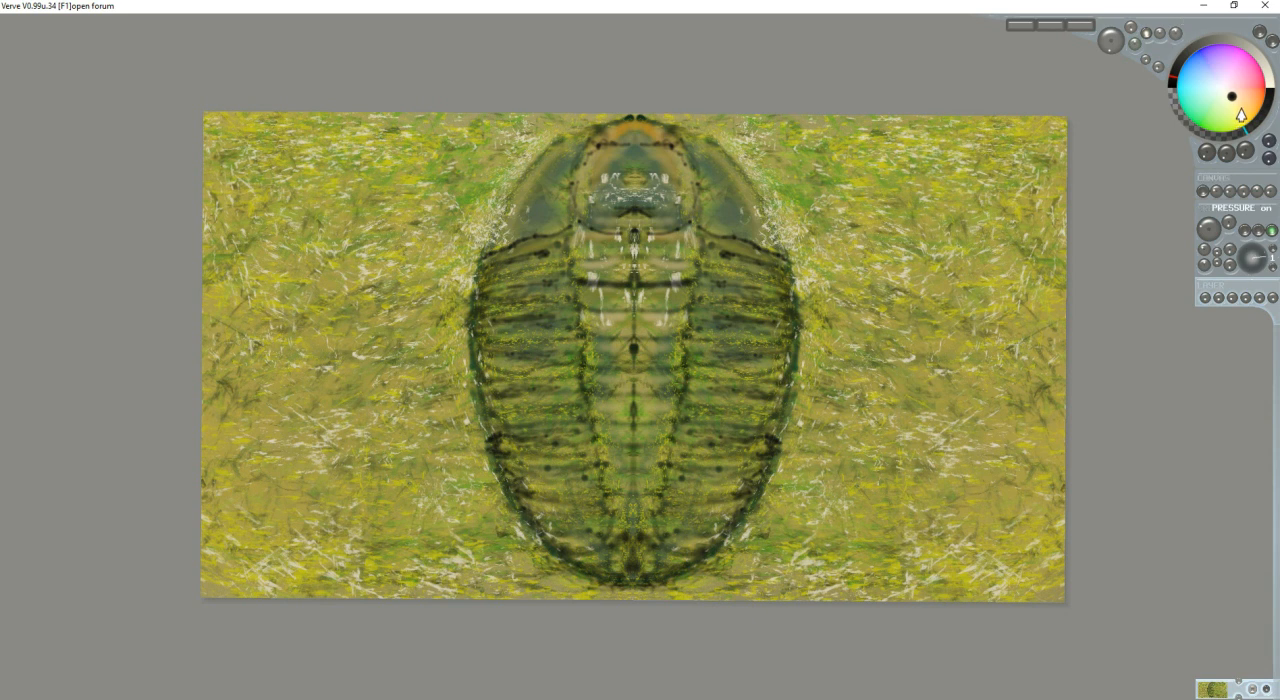
- Pick a light colour from the wheel's pale edge for highlights
left_click(1236, 76)
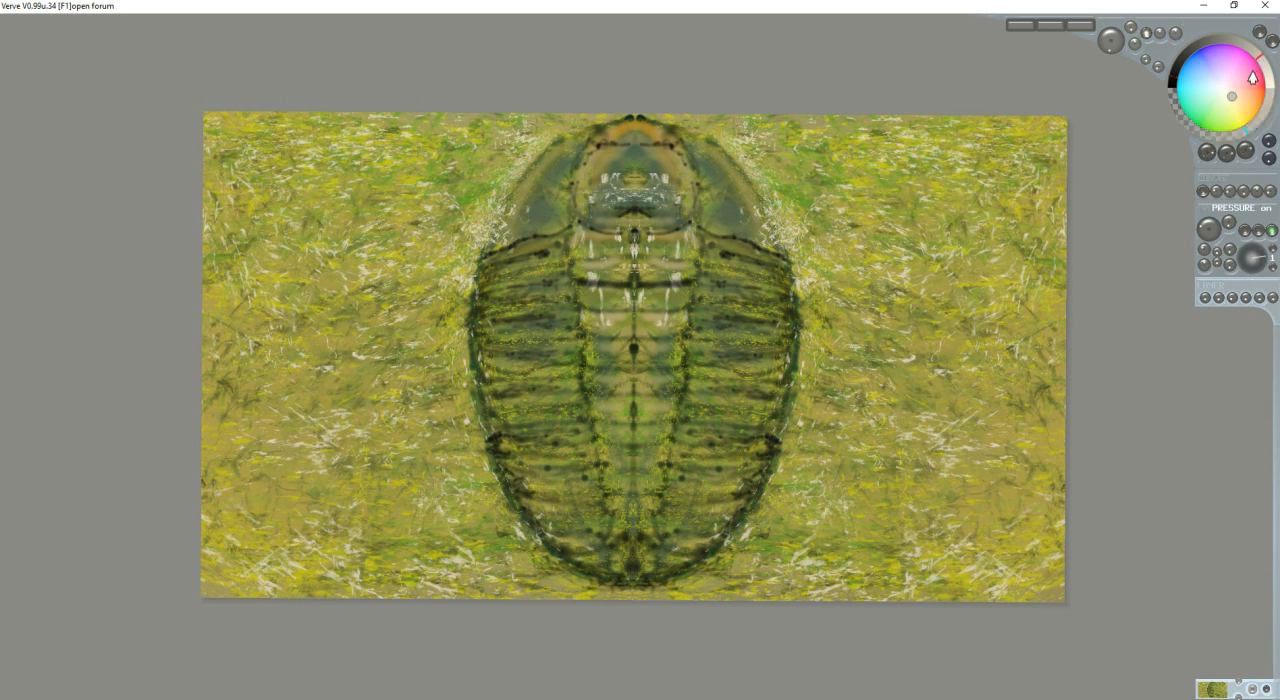